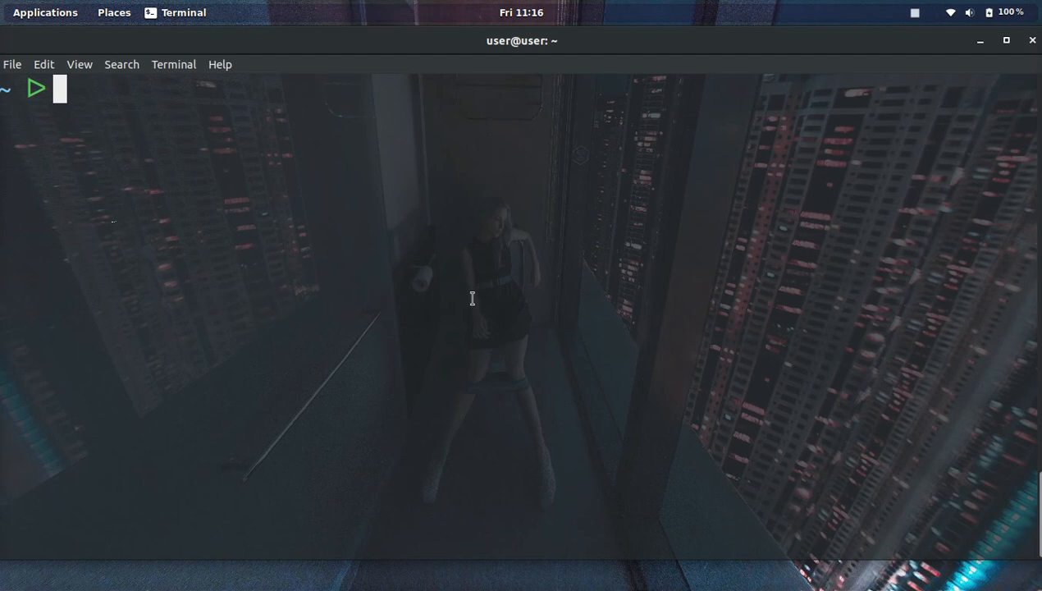
Step: Enter 'sudo apt-get install --only-upgrade vim' at the prompt, leaving a fresh prompt
type("sudo a")
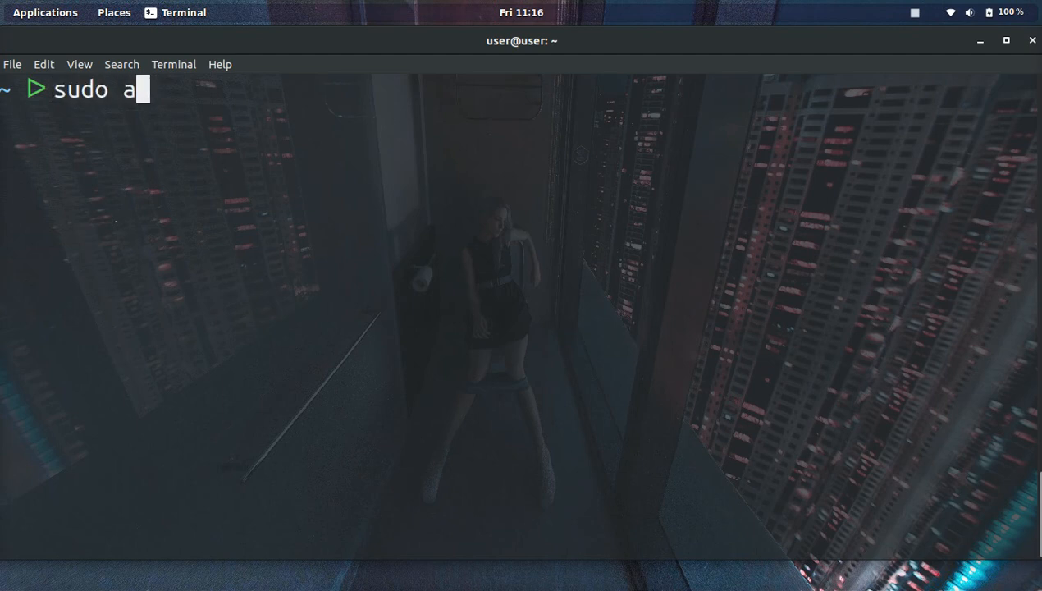
type("pt-get insta")
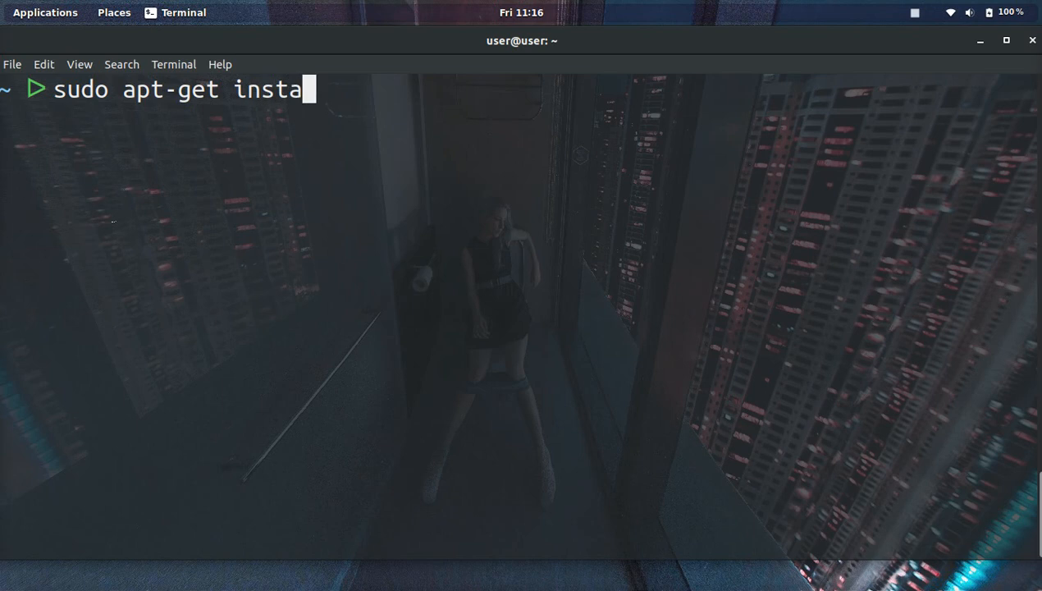
type("ll")
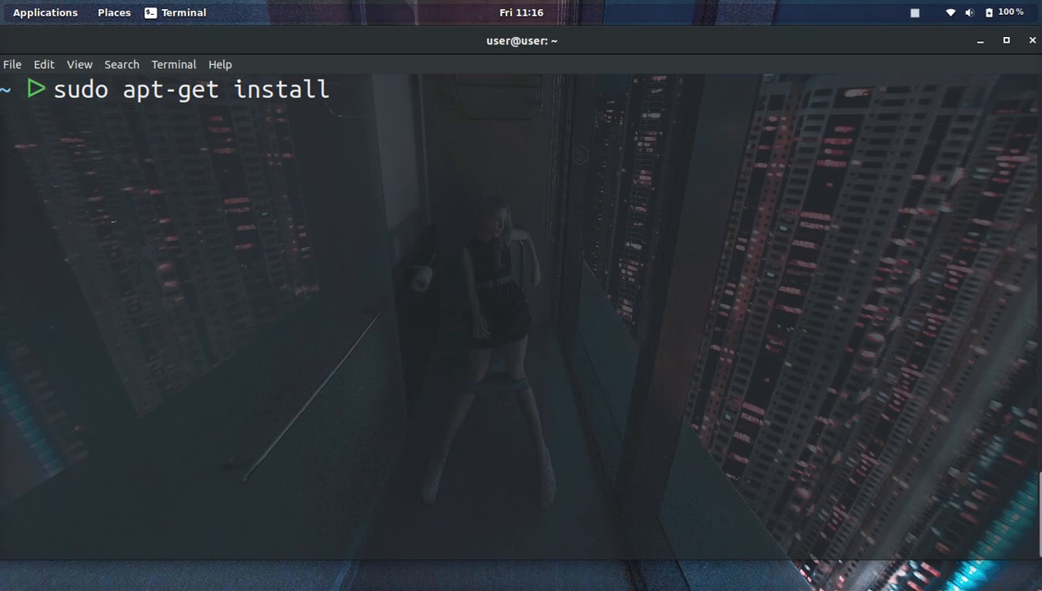
type("--only")
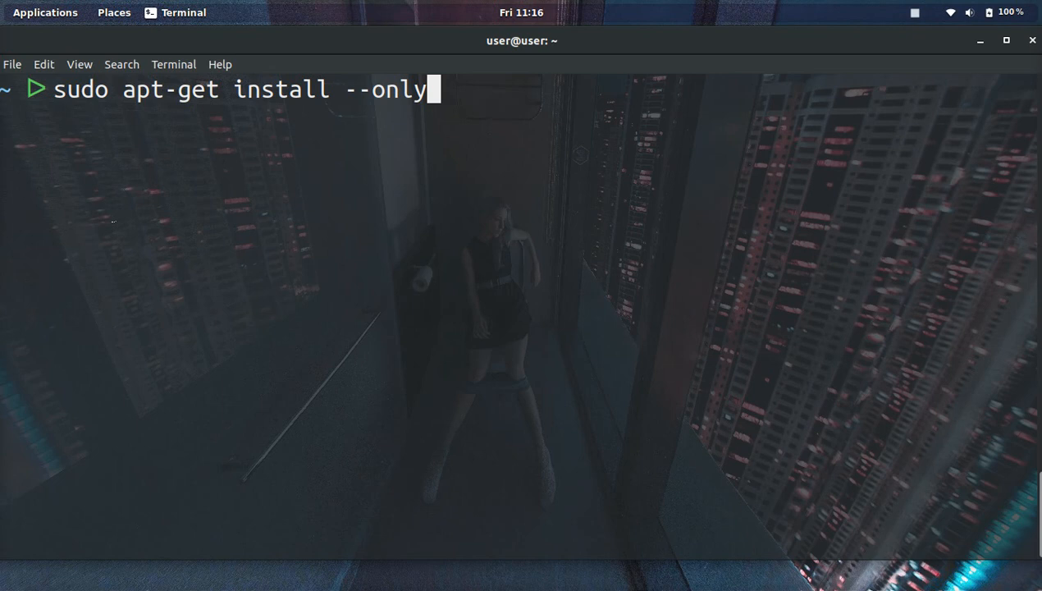
type("-upgra")
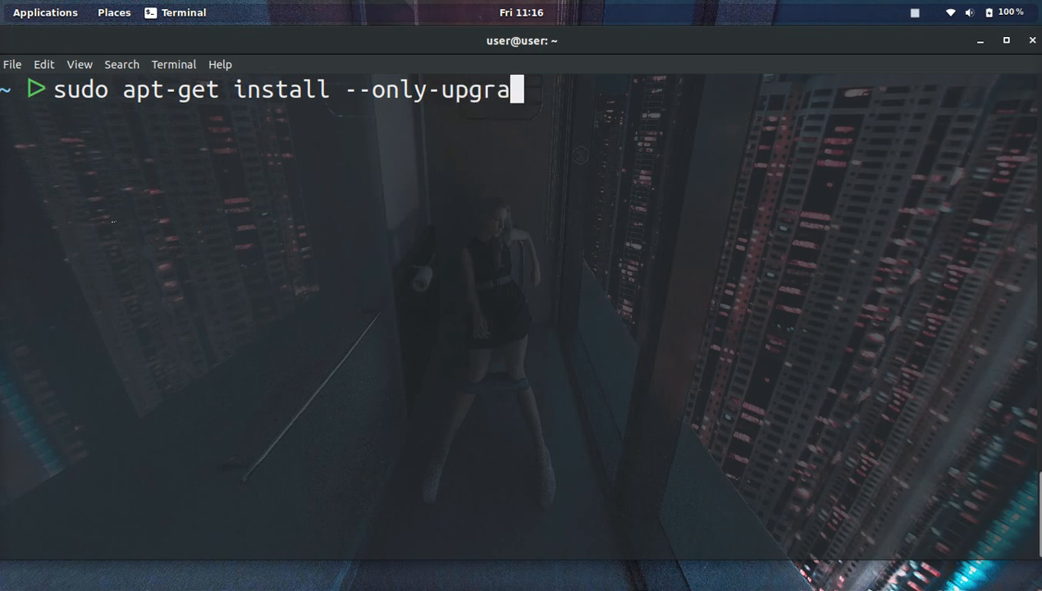
type("de")
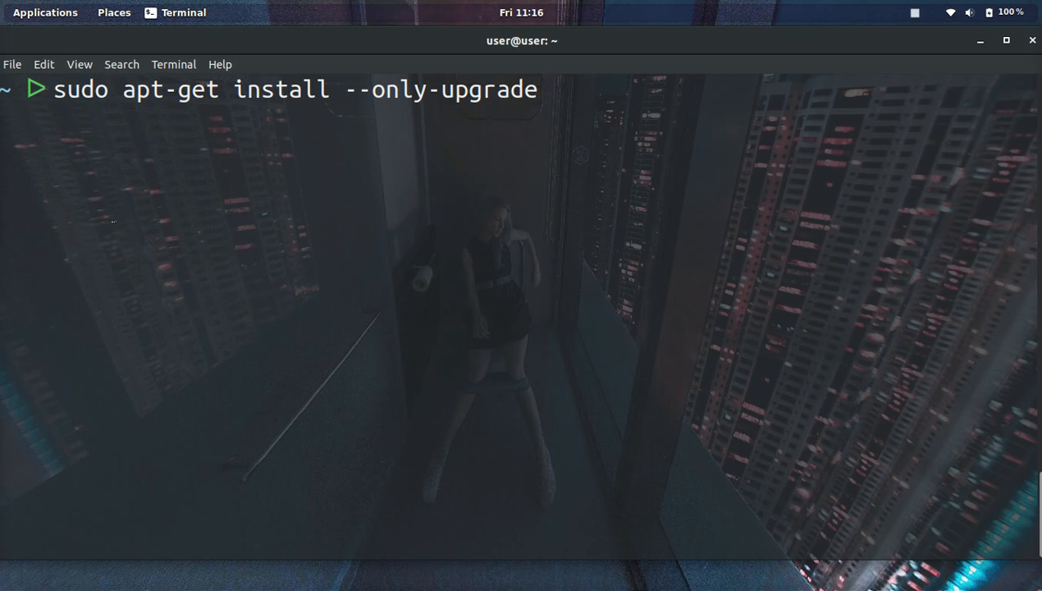
type("vim")
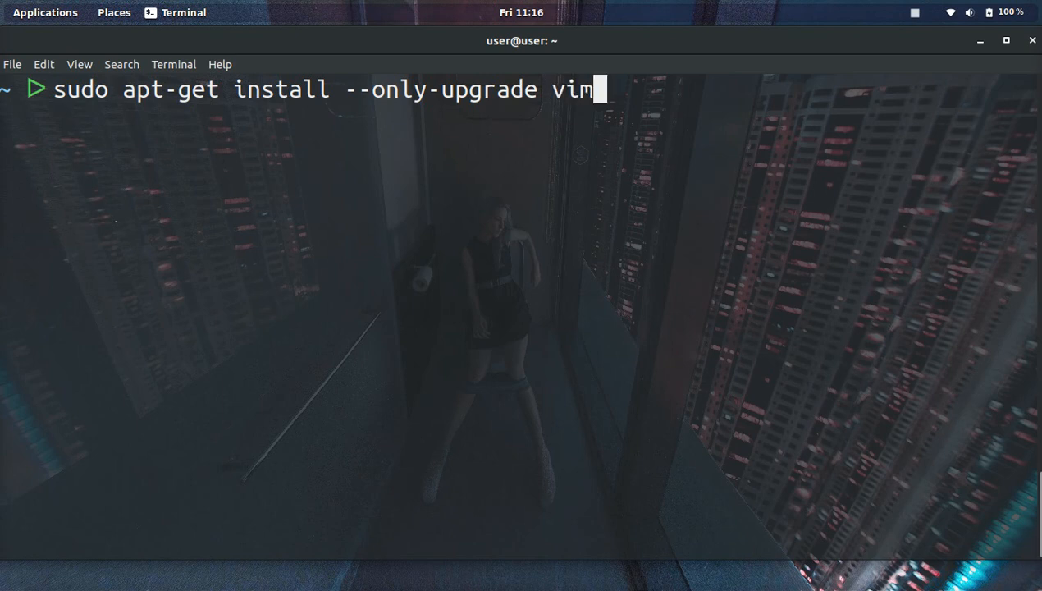
key("Return")
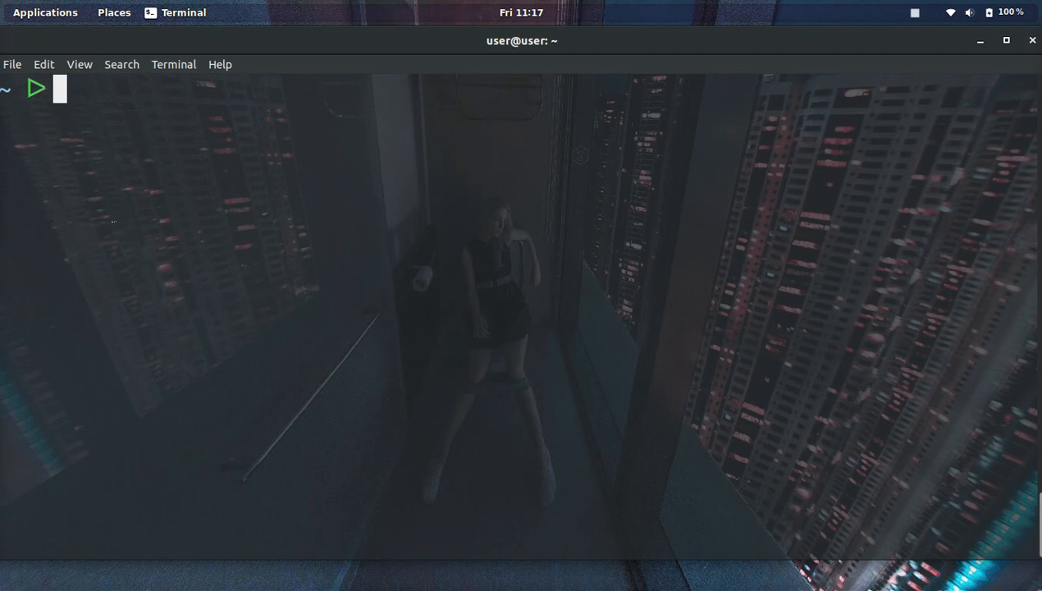
Step: Retype 'sudo apt-get install --only-upgrade vim' at the new prompt without running it
type("sudo apt-get install --only-upgrade vim")
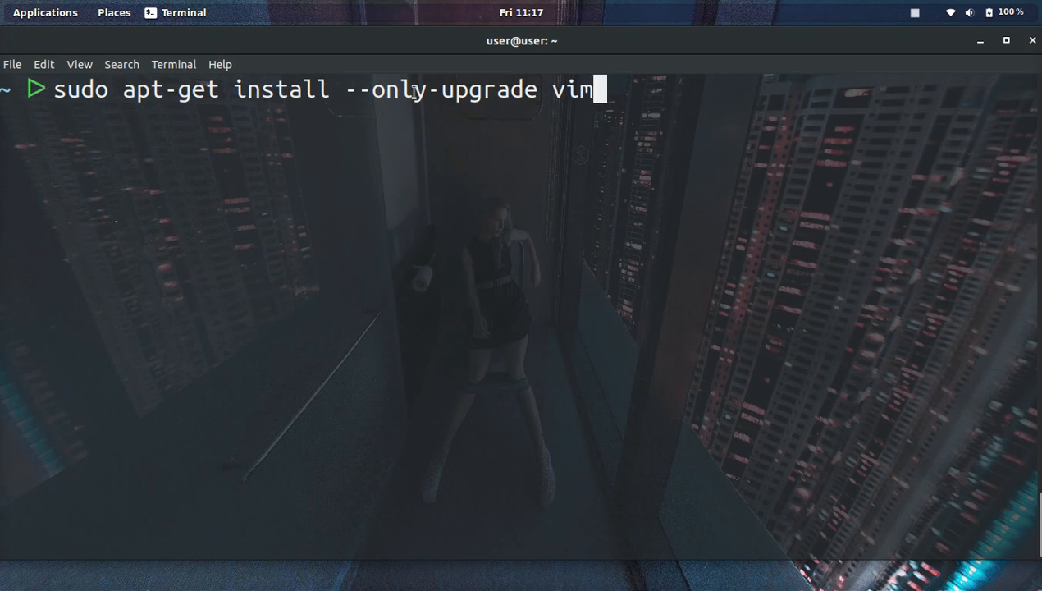
mouse_move(576, 95)
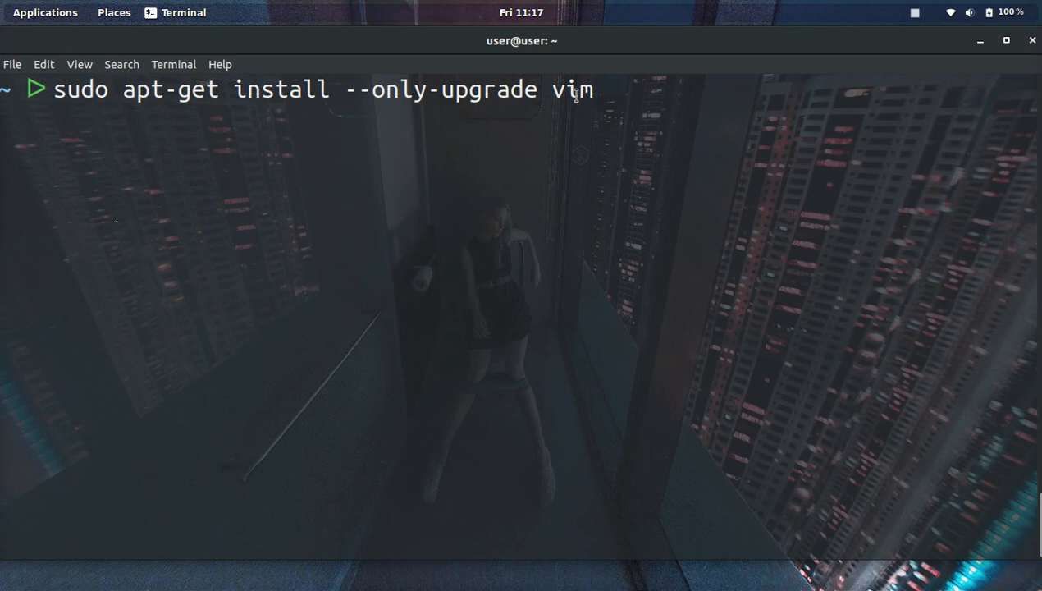
Step: Select the package name 'vim' in the upgrade command
double_click(571, 89)
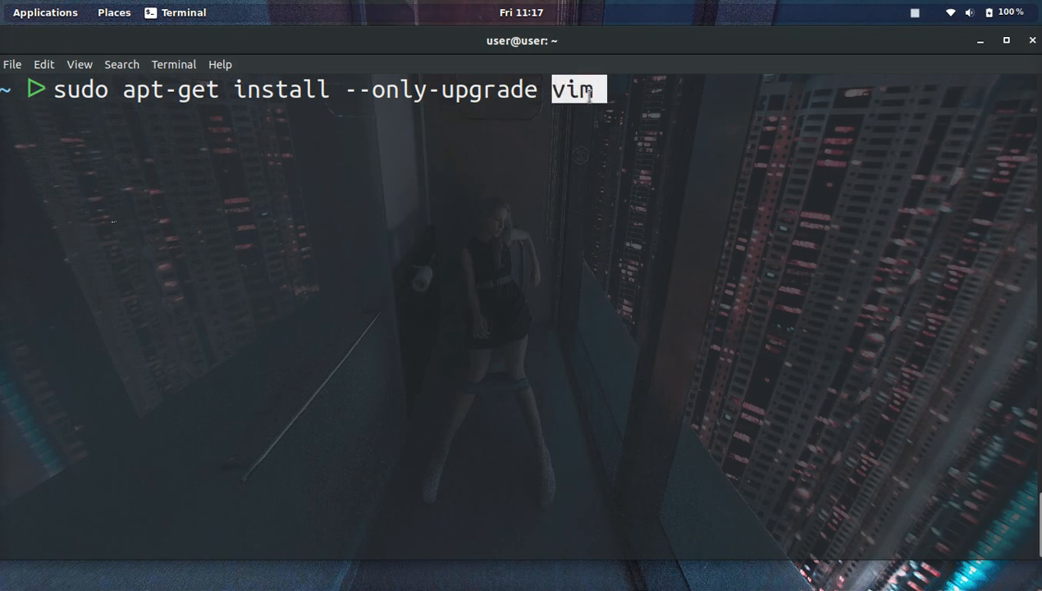
mouse_move(412, 299)
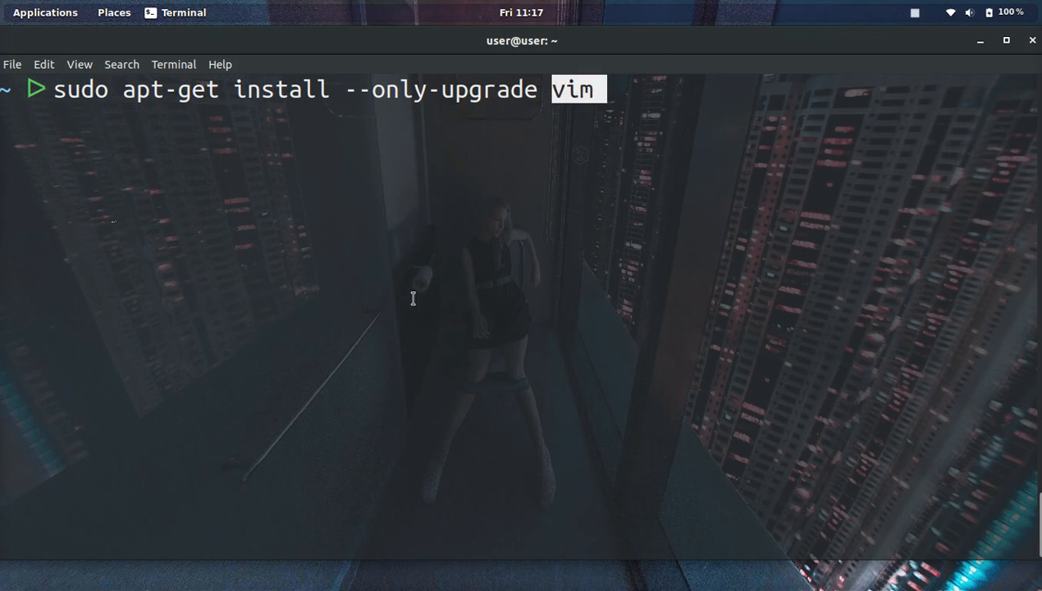
mouse_move(608, 420)
type("# host.")
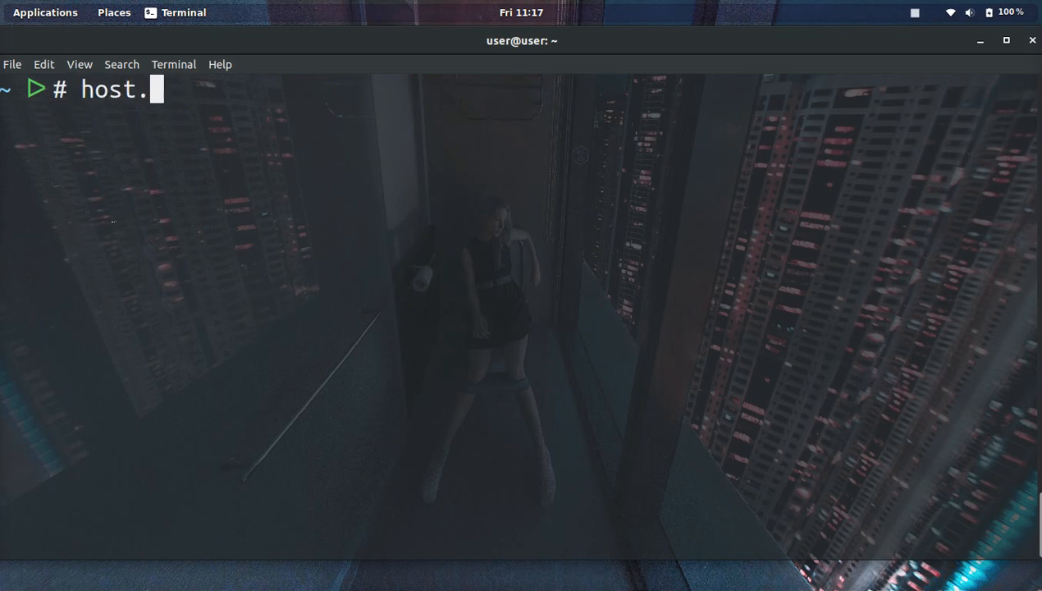
Step: Replace the upgrade command with the comment '# host.promo'
type("promo")
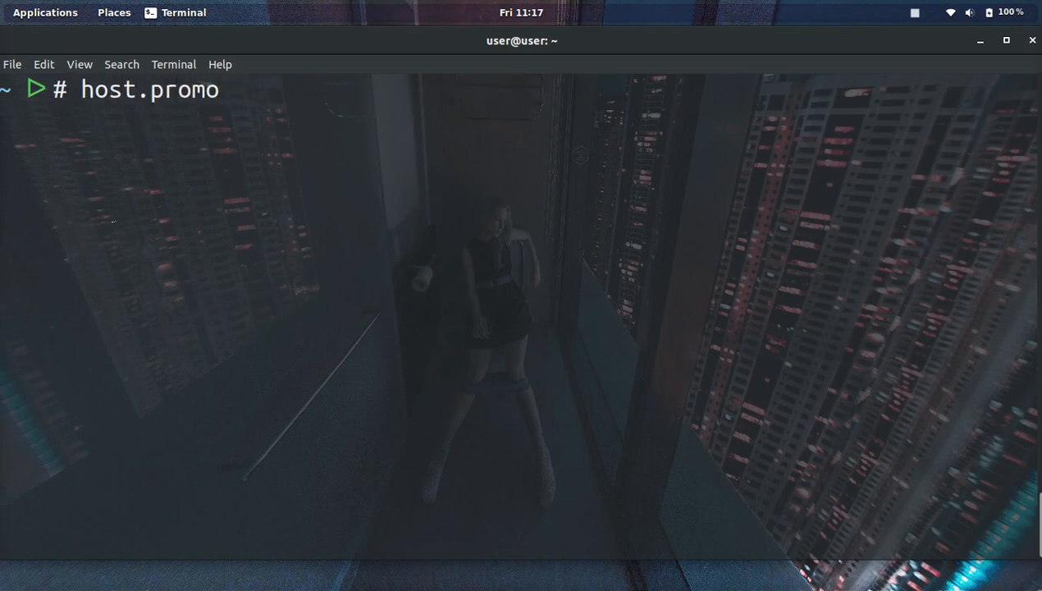